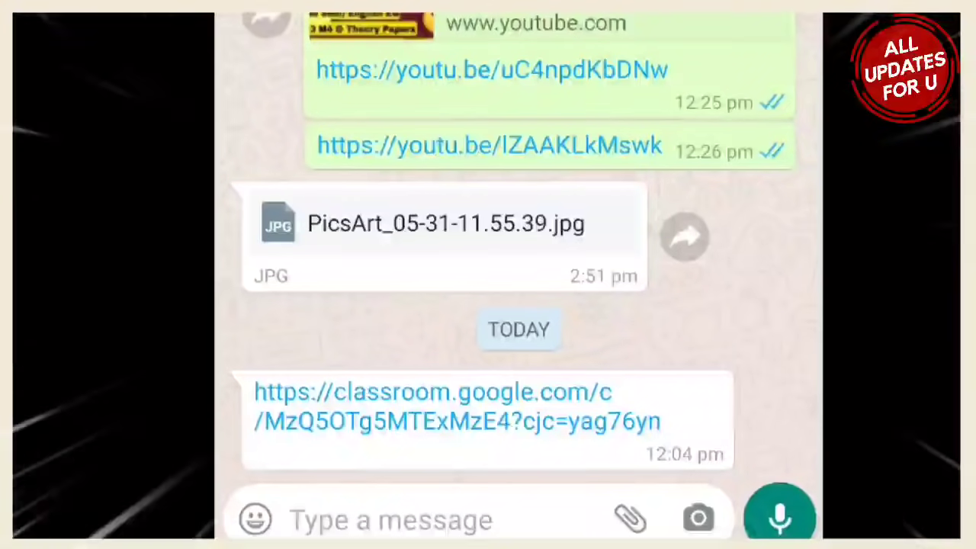
# Step: Tap the classroom.google.com invite link in the WhatsApp chat to bring up the Open with chooser
pyautogui.click(383, 520)
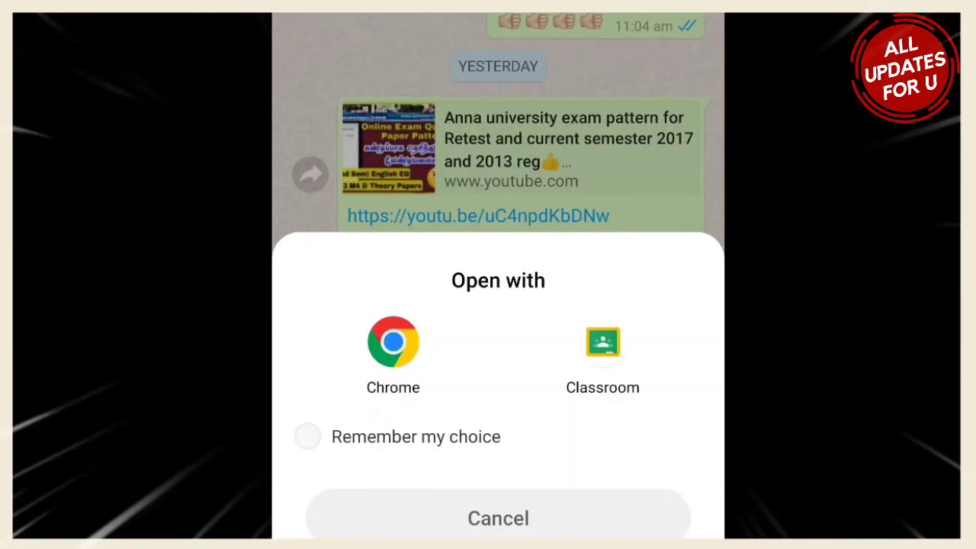
# Step: Open the link in the Classroom app and open the 'Model Examination Question' assignment
pyautogui.click(602, 343)
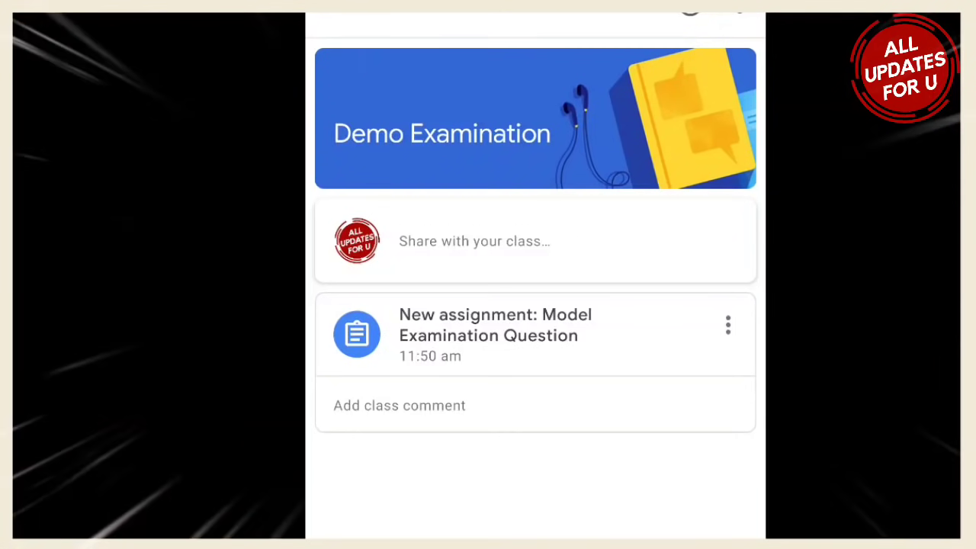
pyautogui.click(494, 325)
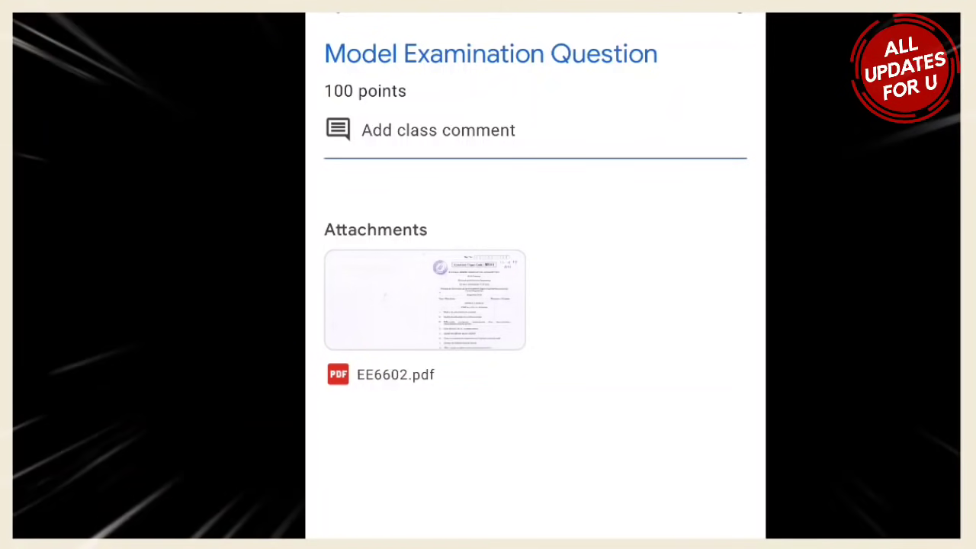
# Step: View the EE6602.pdf question paper, then go back to the assignment
pyautogui.click(424, 299)
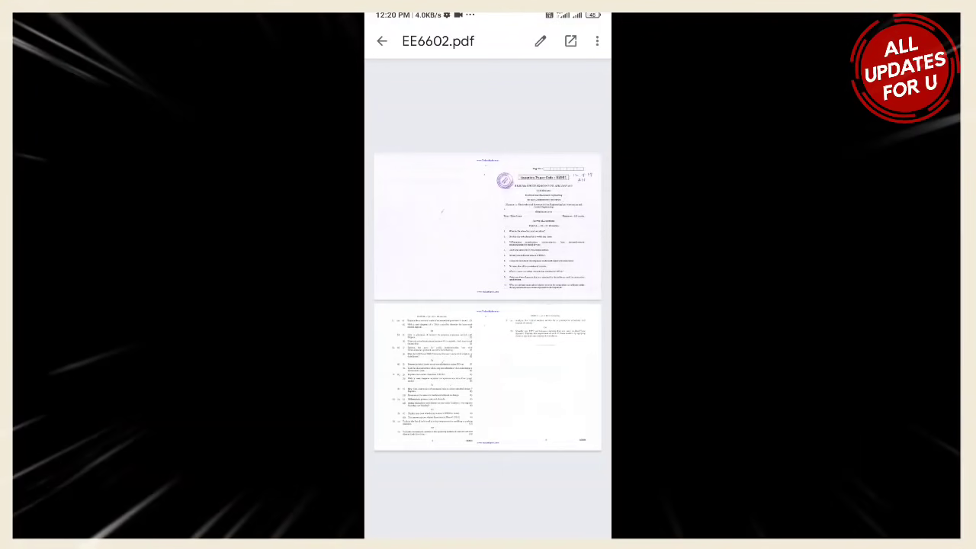
pyautogui.click(382, 40)
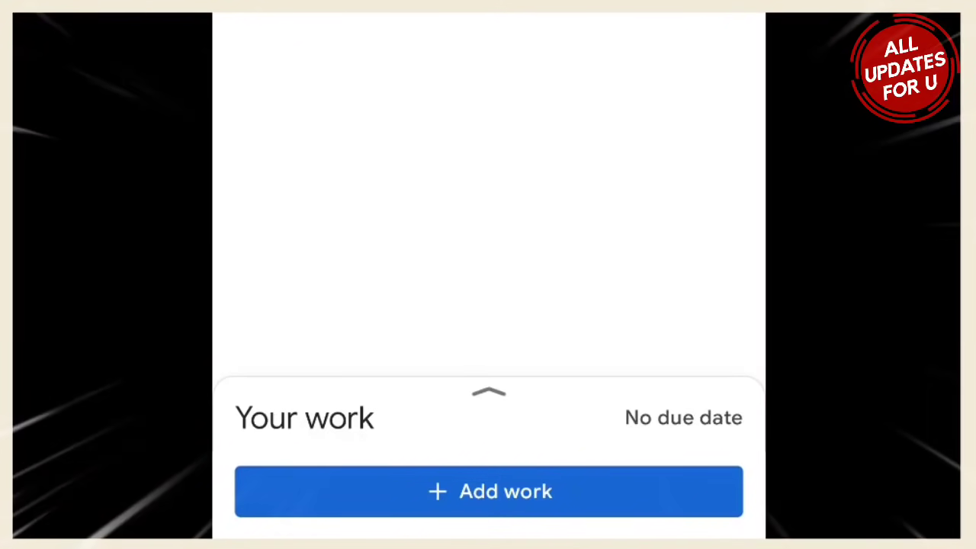
# Step: Start adding a file to Your work for the assignment
pyautogui.click(489, 491)
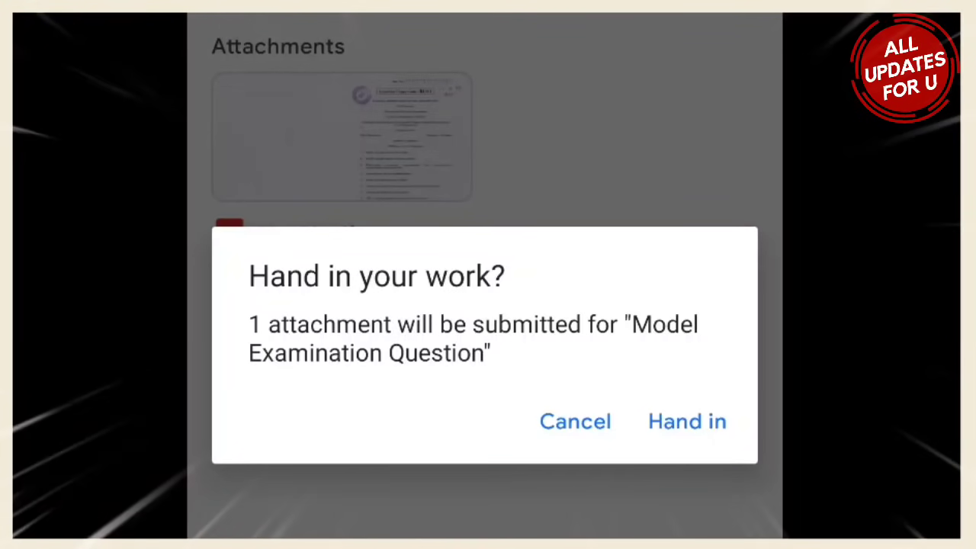
# Step: Confirm Hand in for the screenshot attachment and expand the Your work panel
pyautogui.click(687, 421)
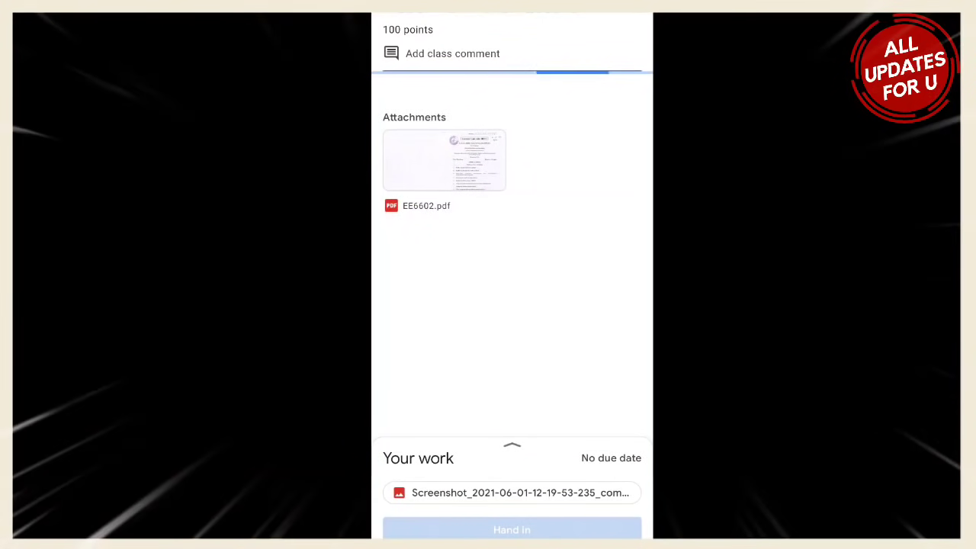
pyautogui.click(512, 529)
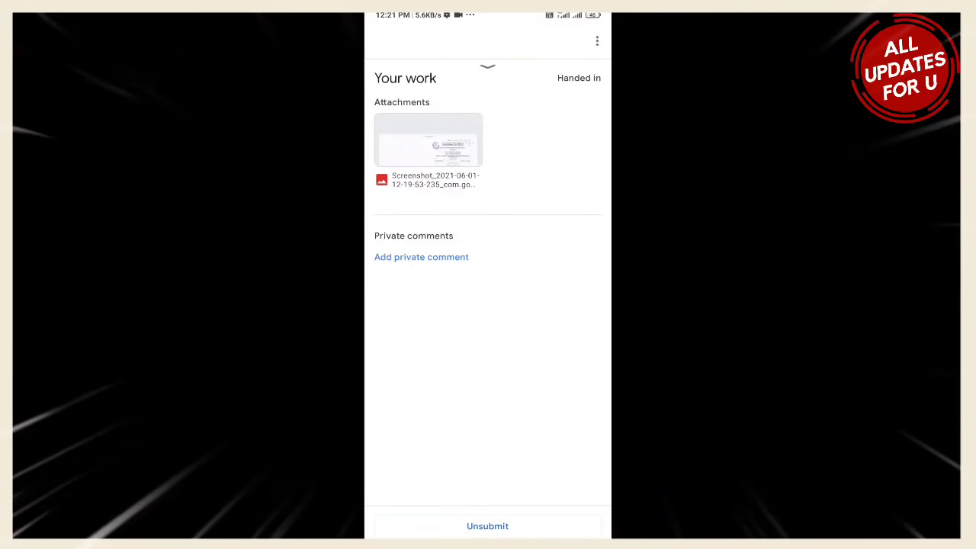
pyautogui.click(486, 525)
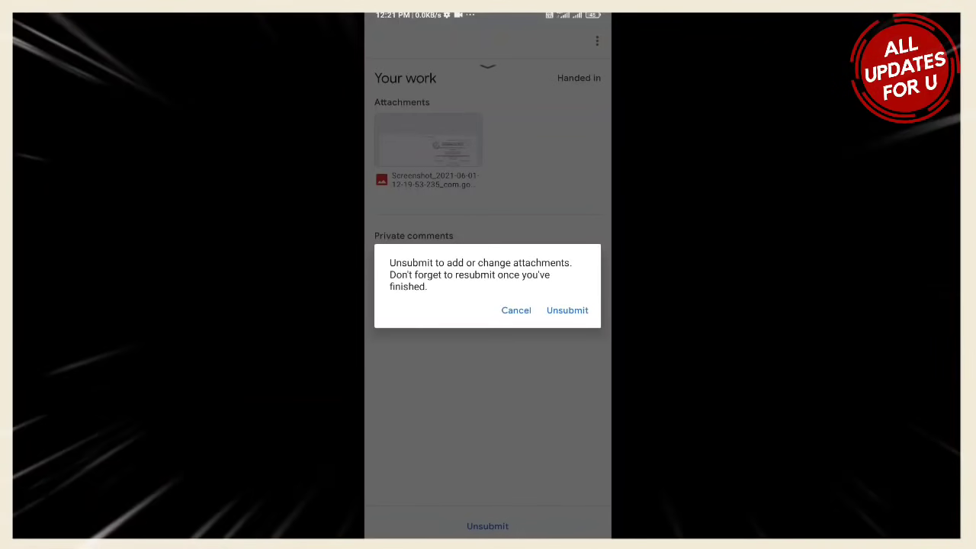
pyautogui.click(515, 311)
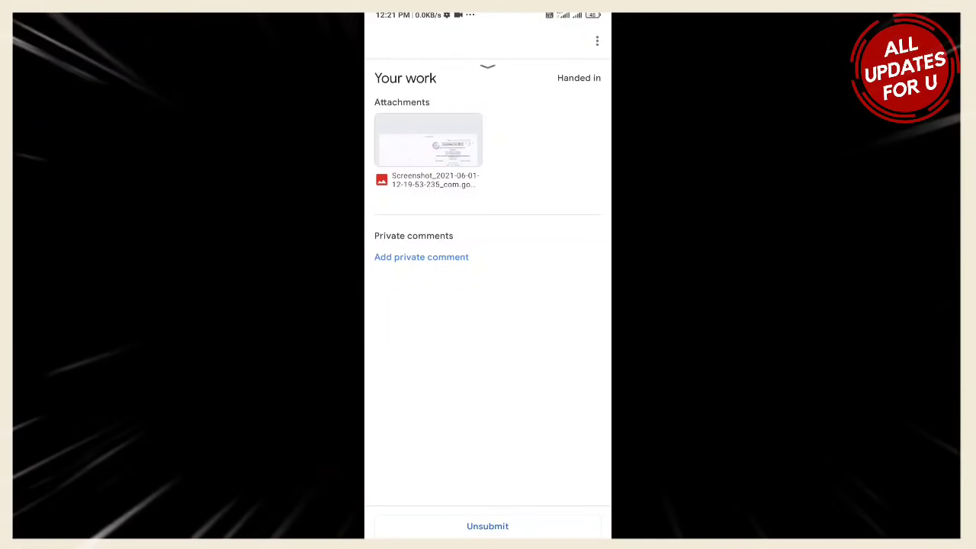